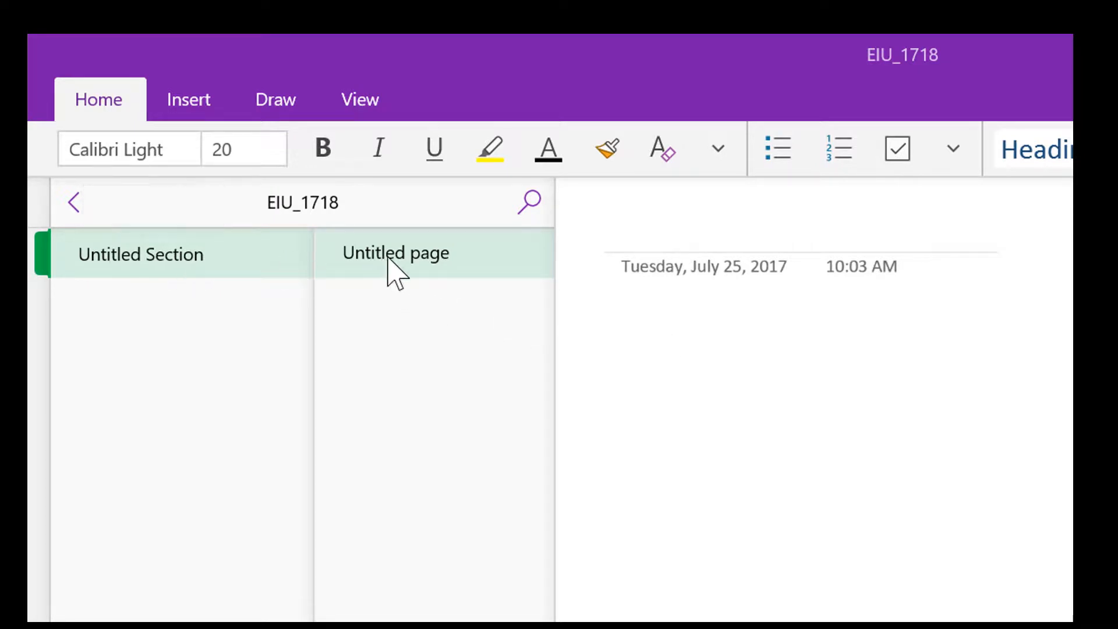
mouse_move(396, 253)
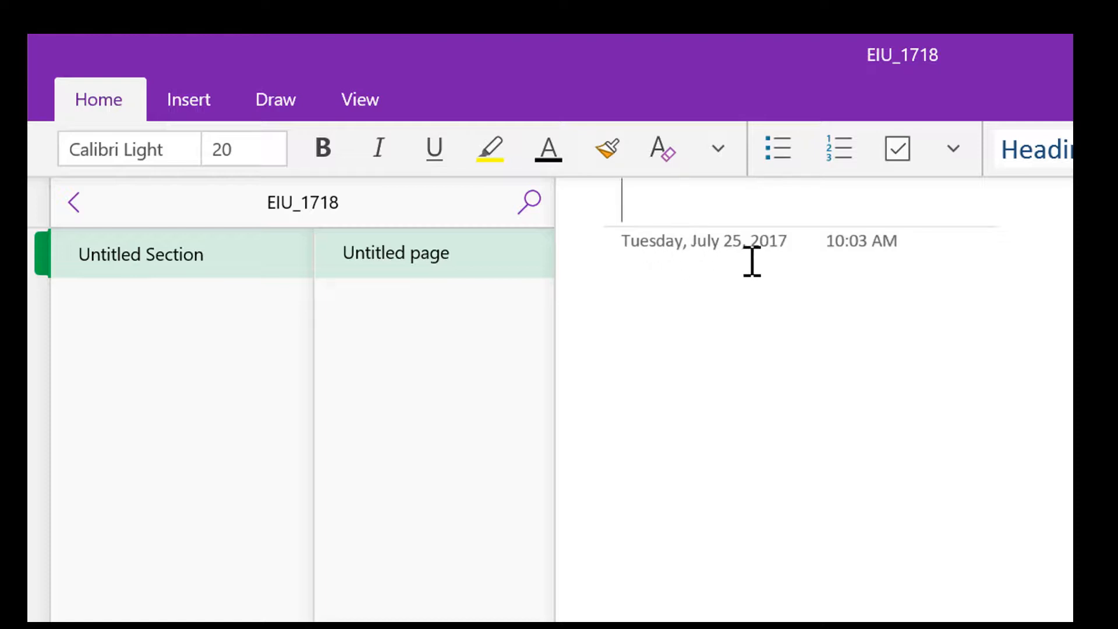
Type '07252017 Test Page' as the untitled page's title.
type("07")
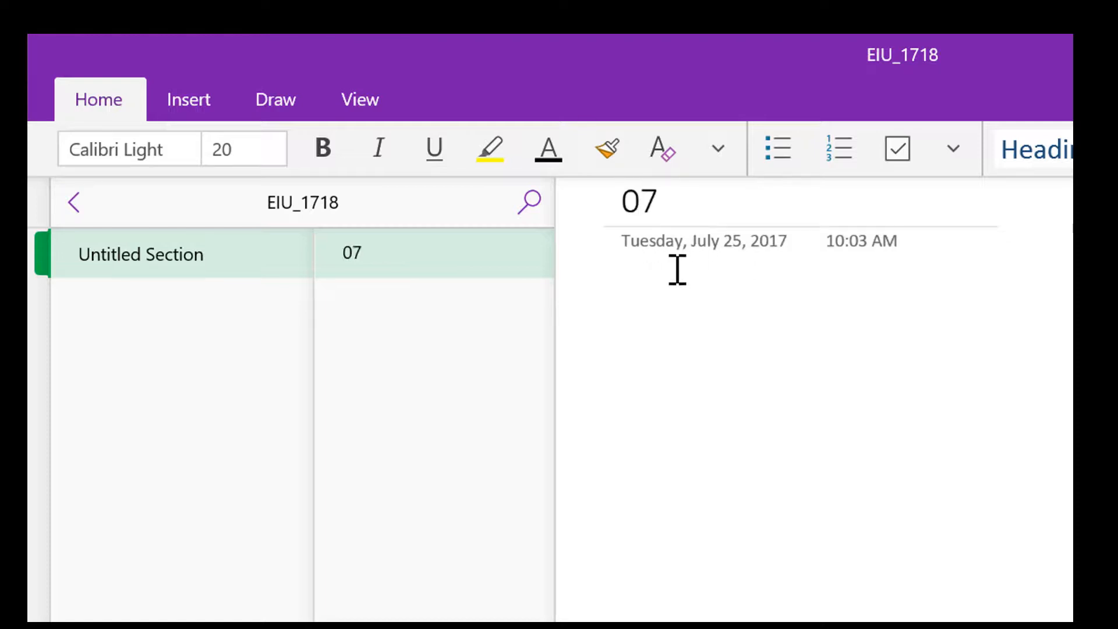
type("25")
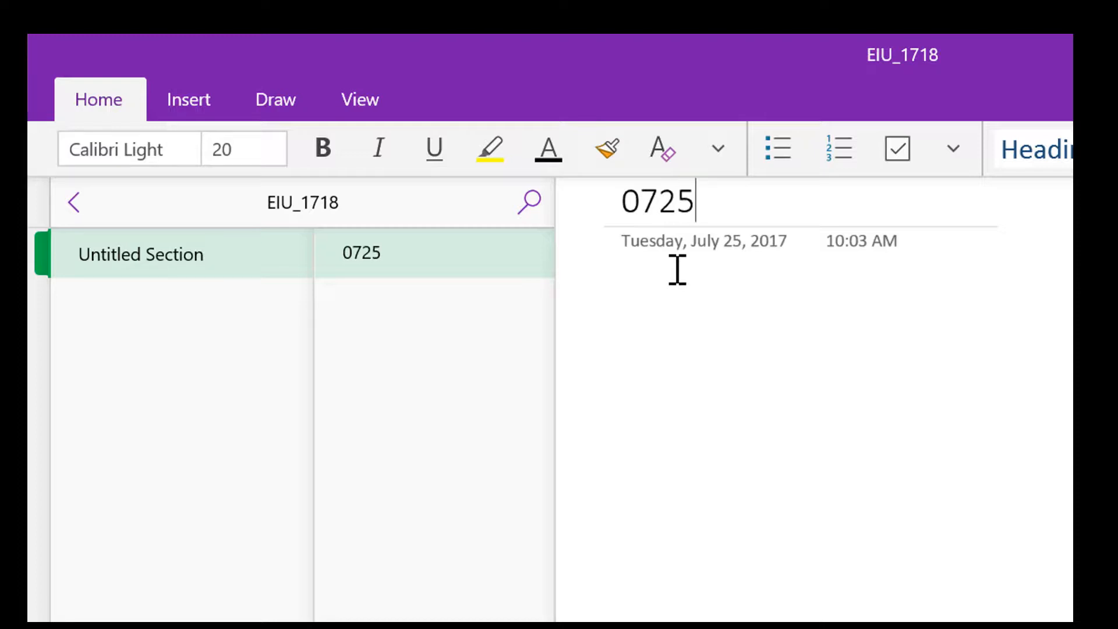
type("2017")
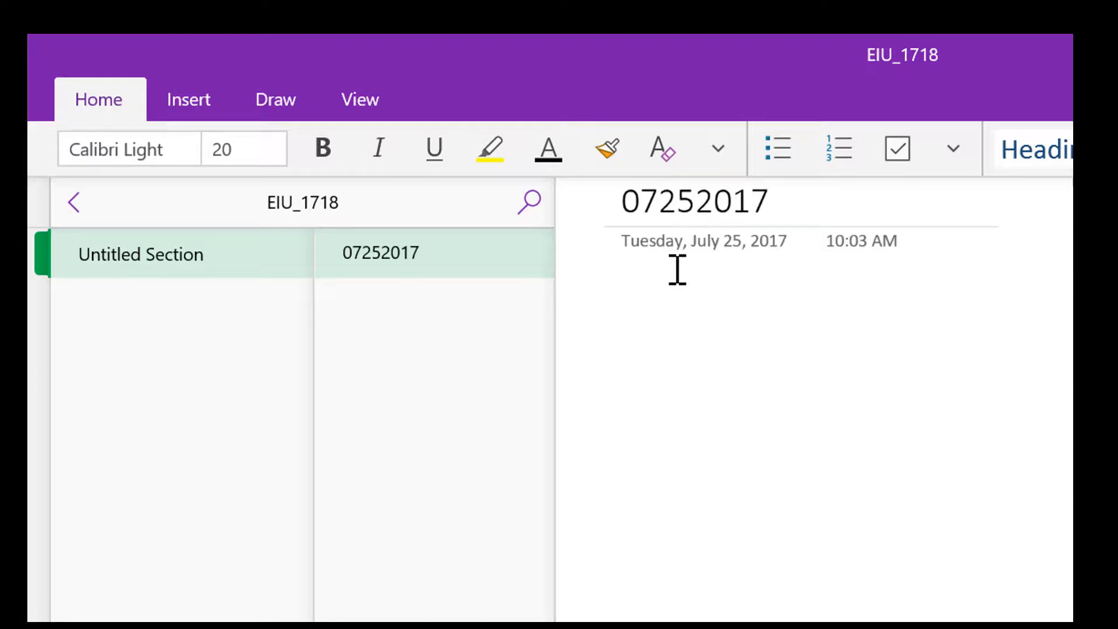
type("Test P")
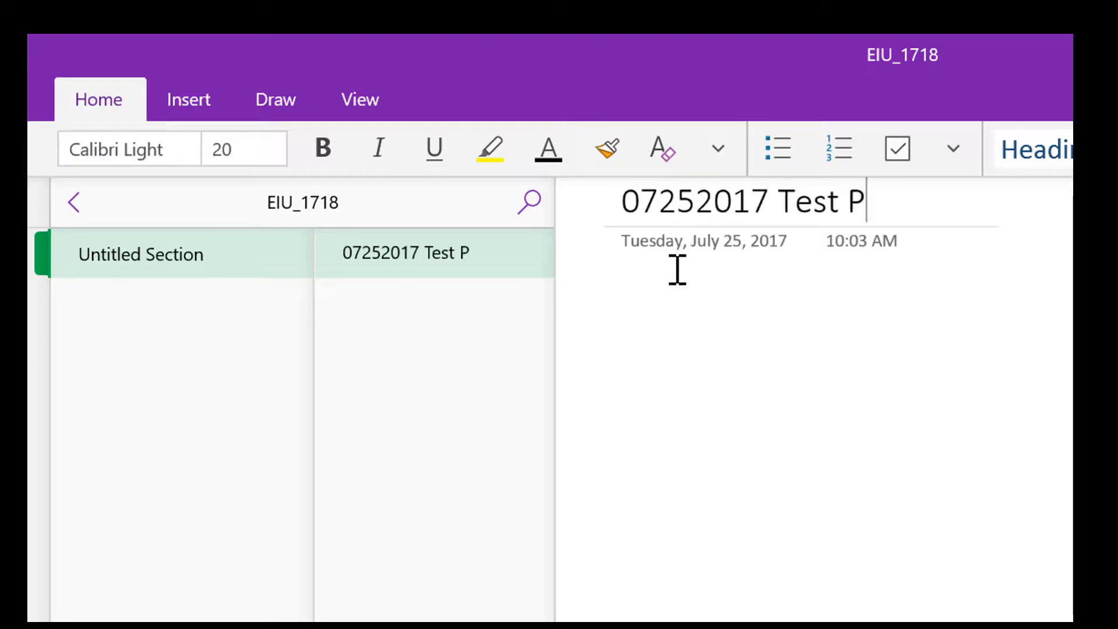
type("age")
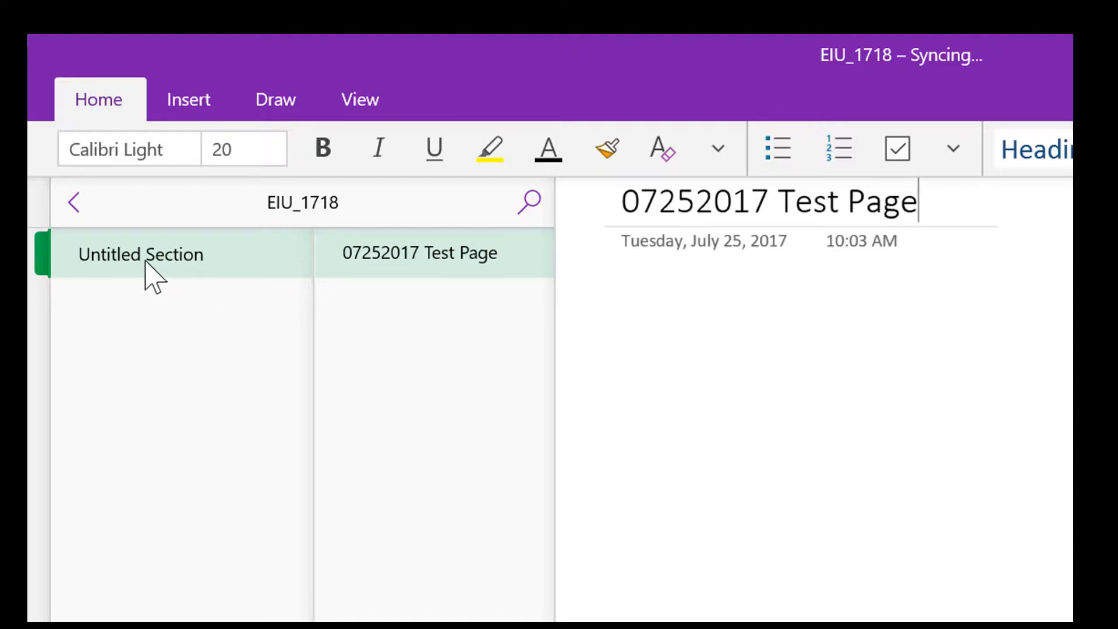
right_click(141, 254)
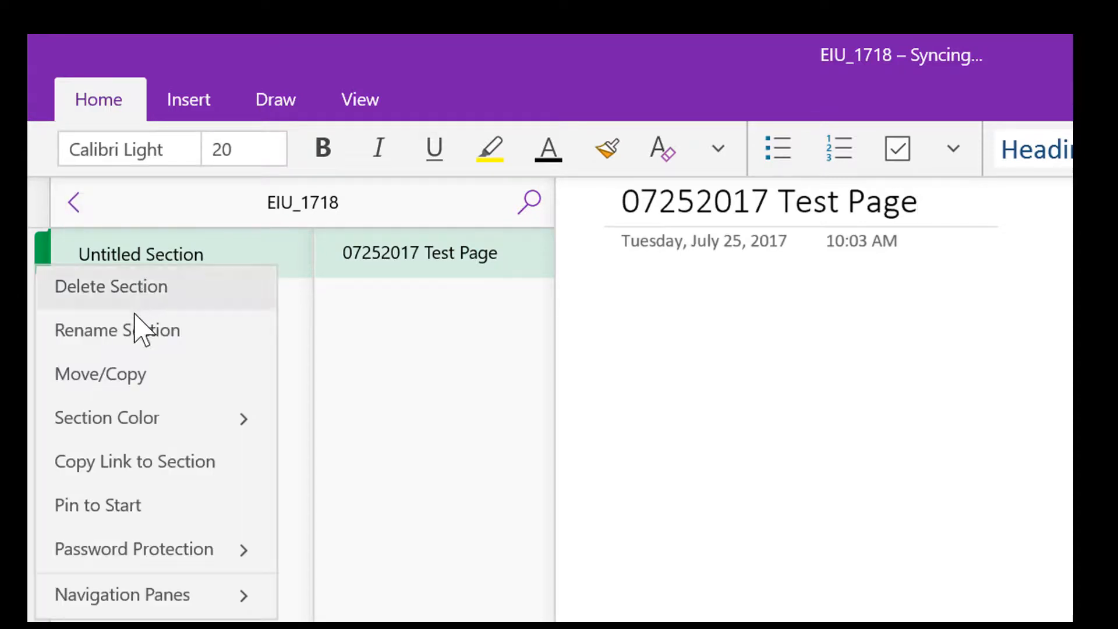
left_click(116, 329)
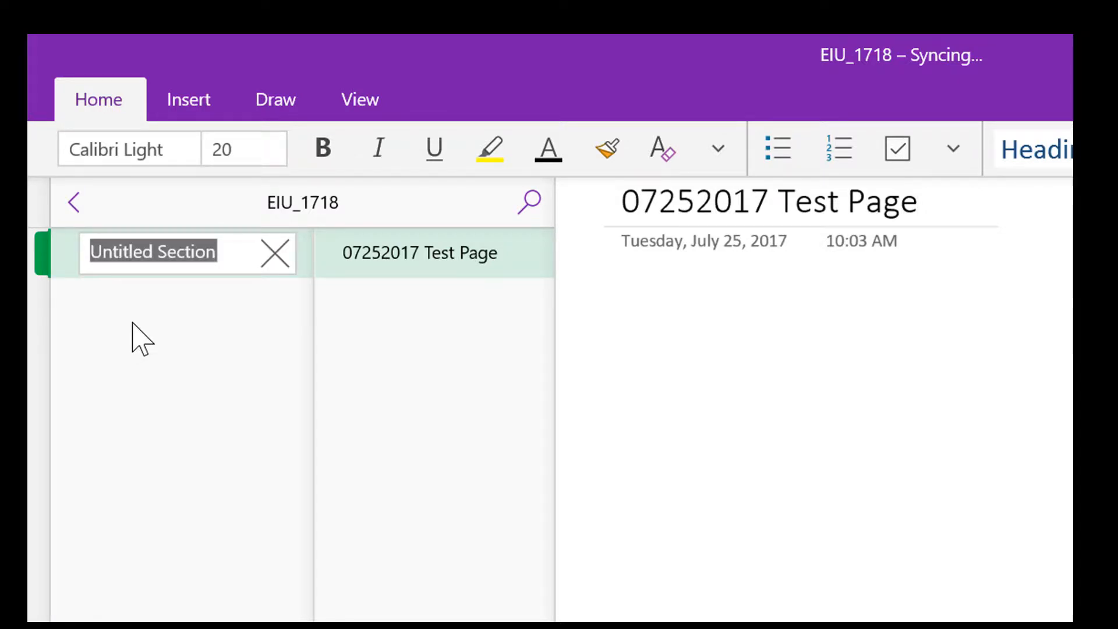
type("Star")
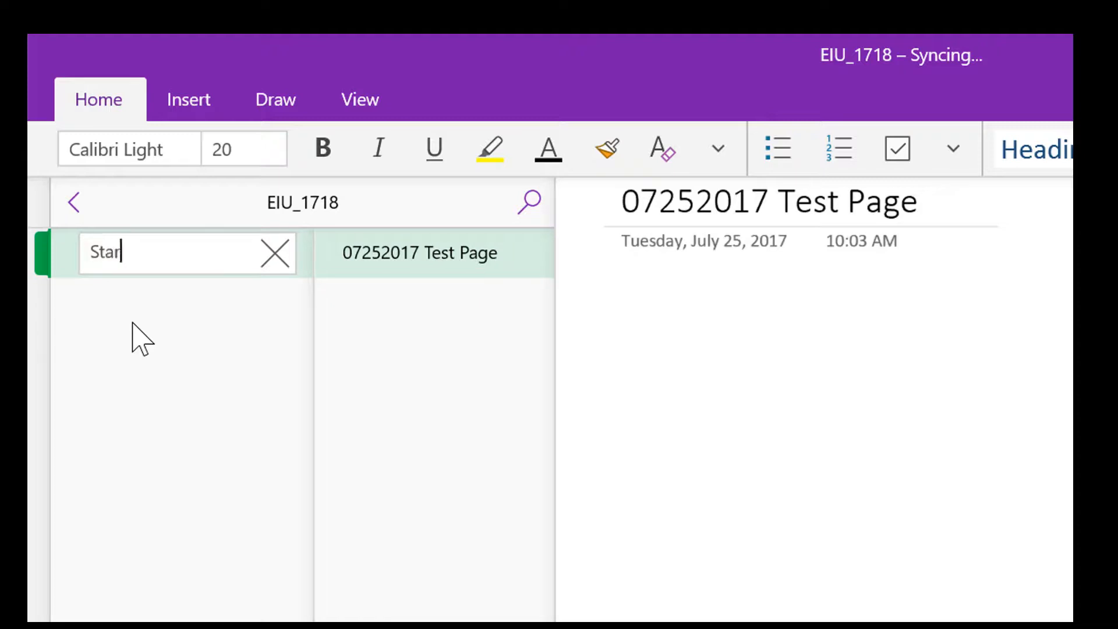
type("Start Here")
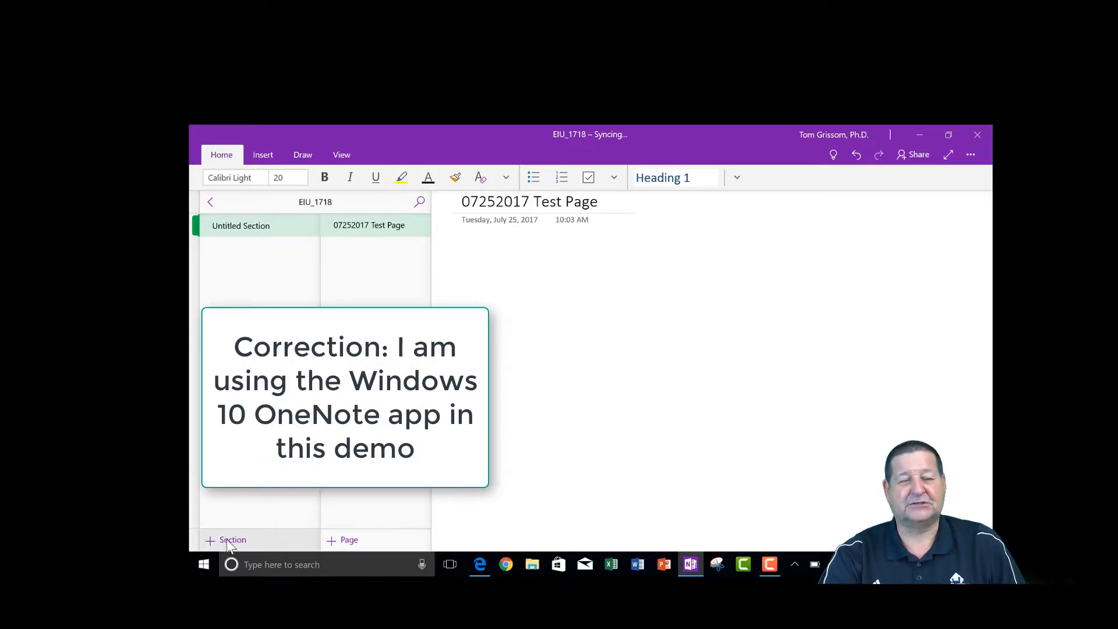
Create a second section in EIU_1718, keeping the name 'New Section 1'.
left_click(225, 540)
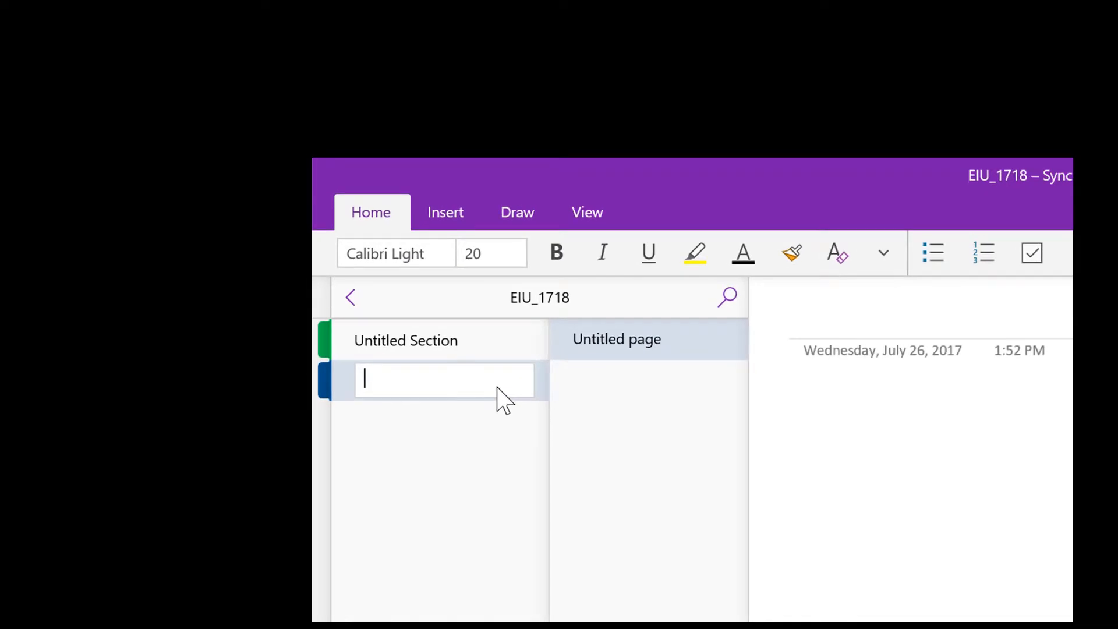
type("Section 1")
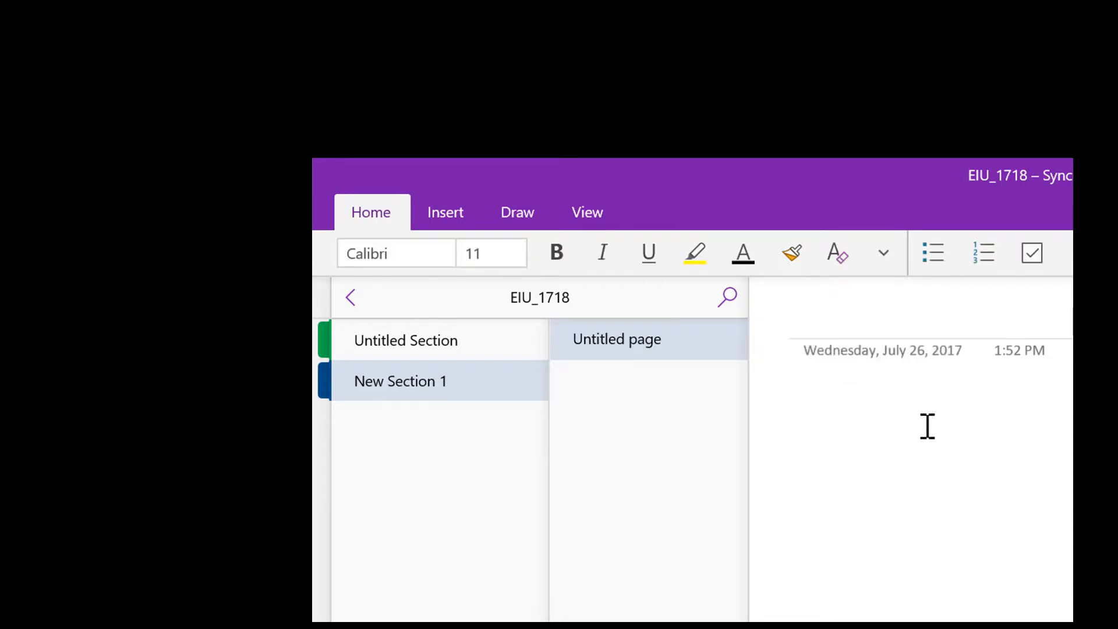
mouse_move(925, 398)
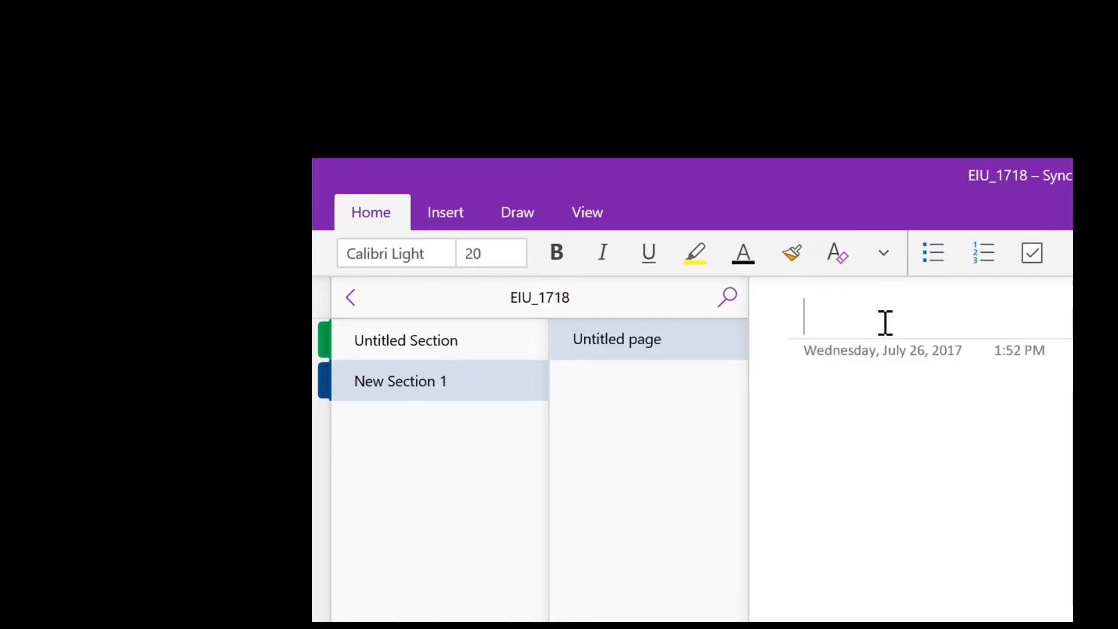
Type '07262017 Test Page 2' as the title of the New Section 1 page.
type("07")
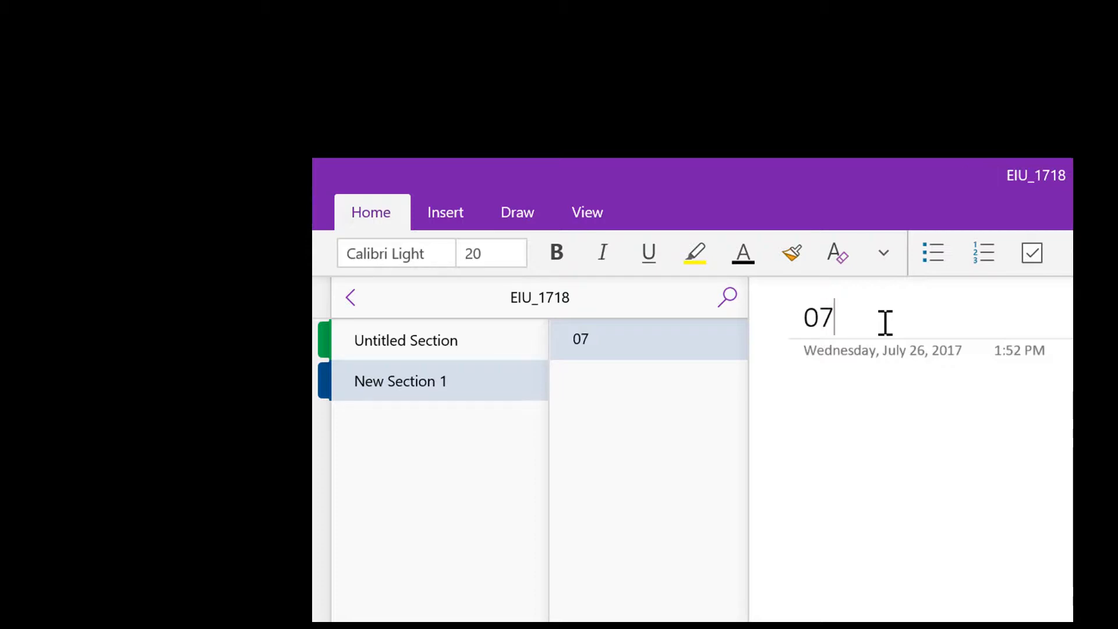
type("262017 Test Page 2")
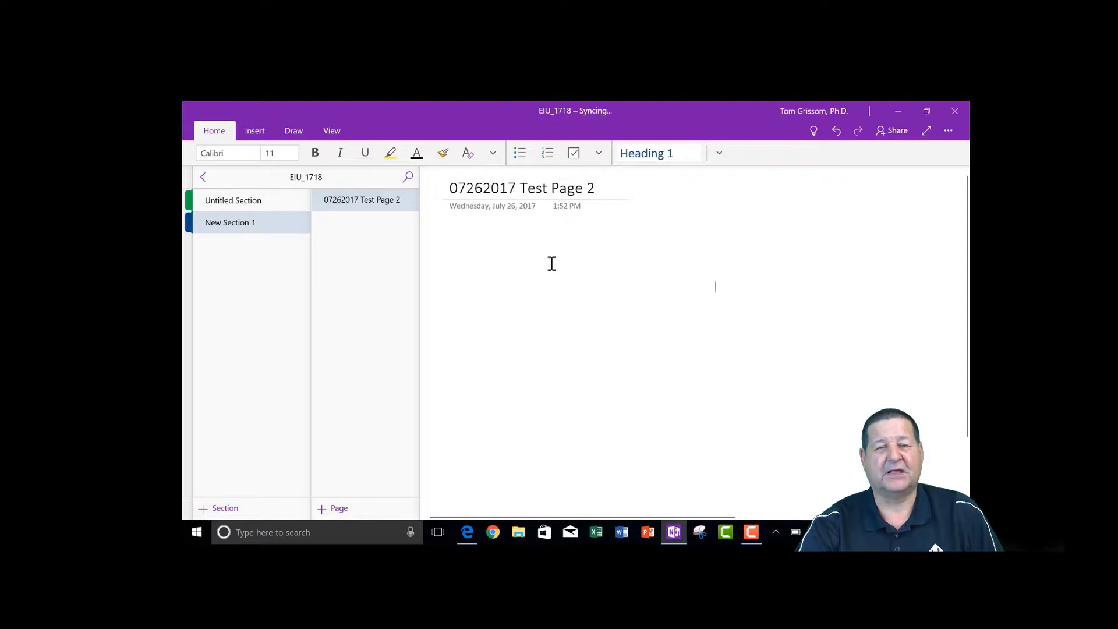
Add the notes 'This is a test' and 'This is test 2', then show the Draw tools.
type("This is a test")
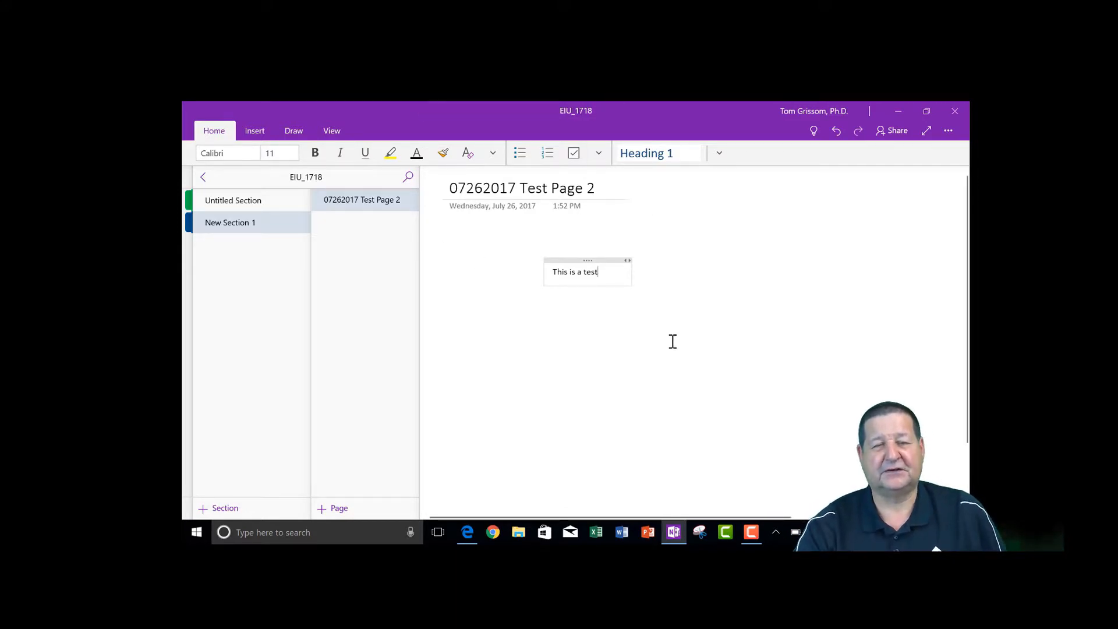
left_click(726, 355)
type("This is")
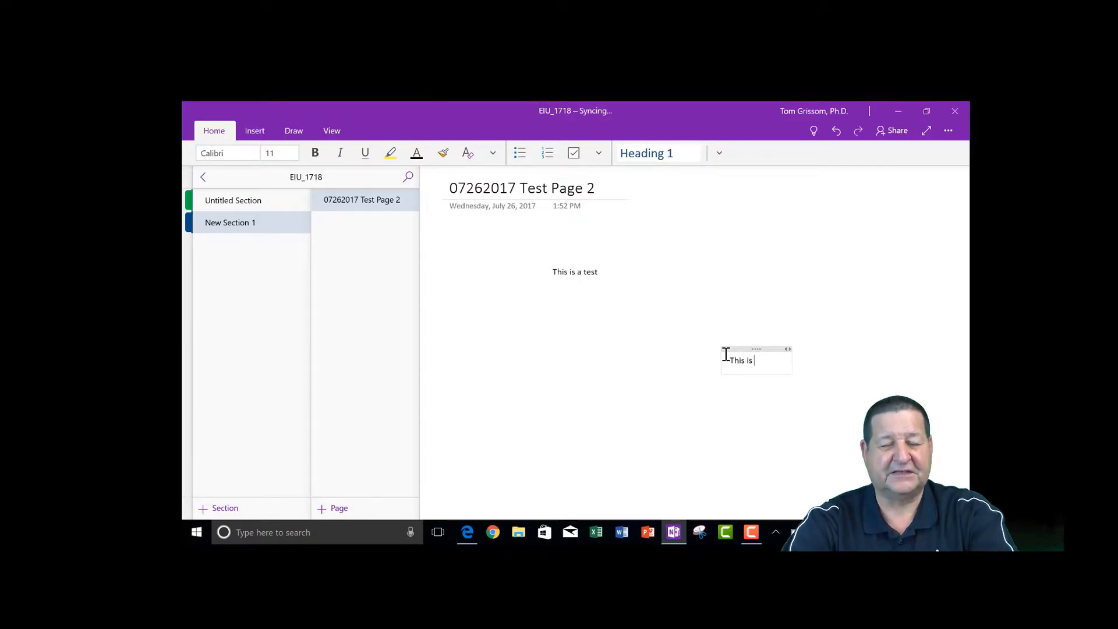
type("test 2")
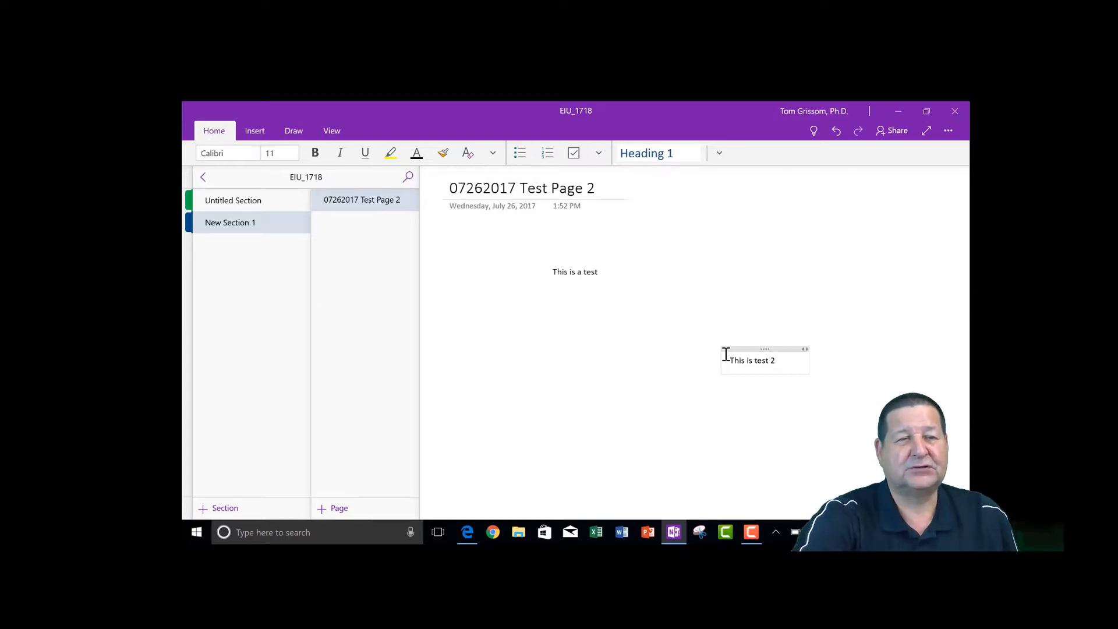
left_click(293, 130)
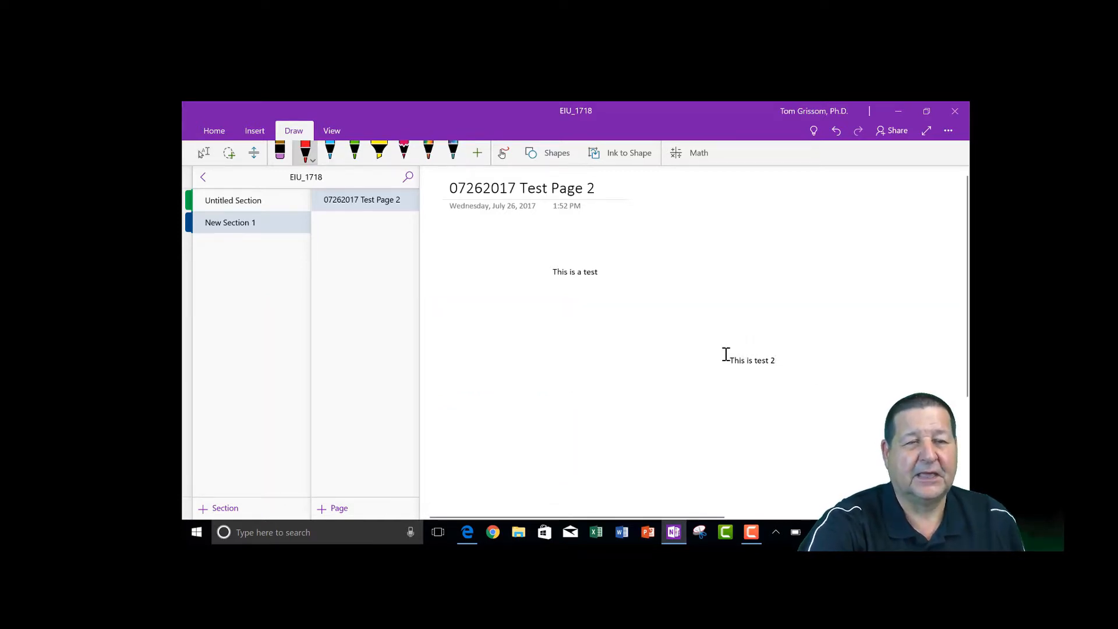
Switch the pen ink colour to blue.
left_click(313, 153)
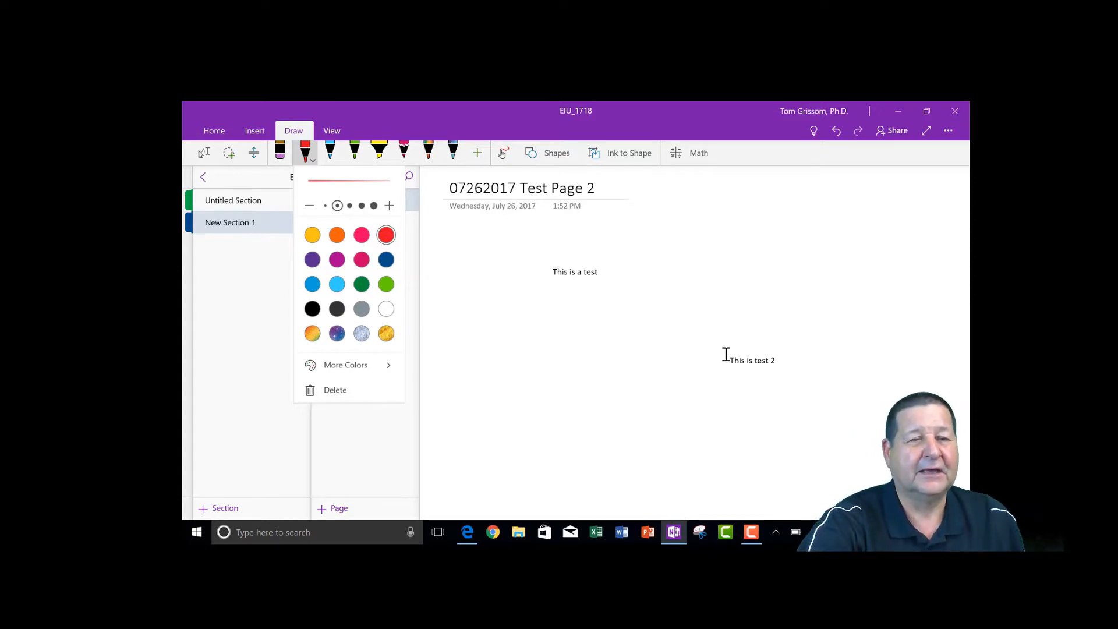
left_click(312, 283)
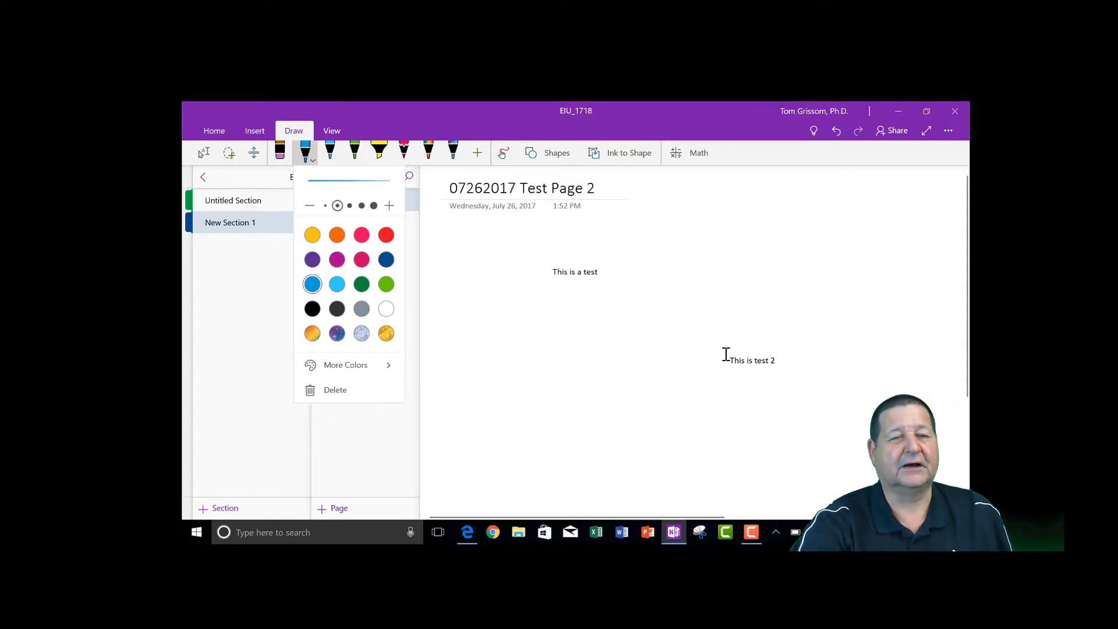
left_click(362, 205)
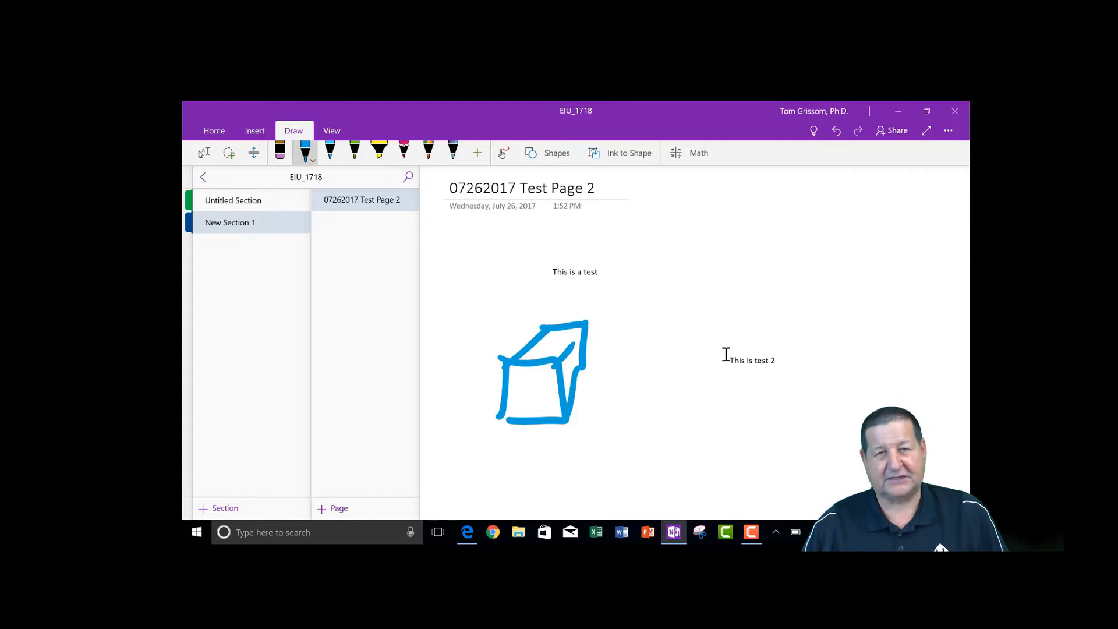
Draw a blue music note at upper right and write H2O below it.
left_click_drag(871, 229, 896, 226)
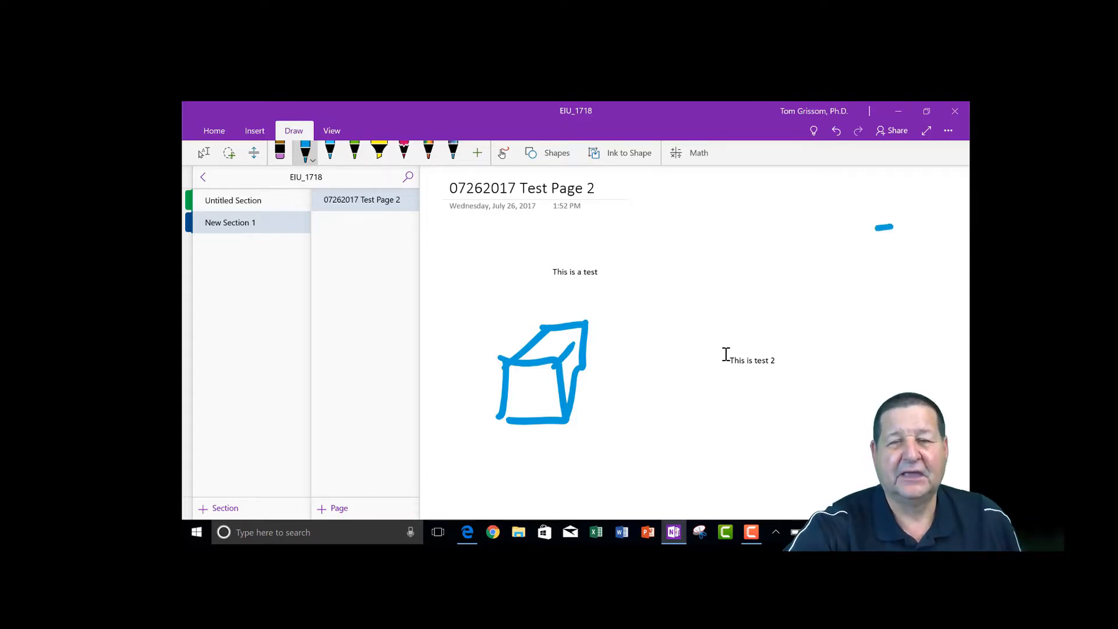
left_click_drag(884, 227, 827, 307)
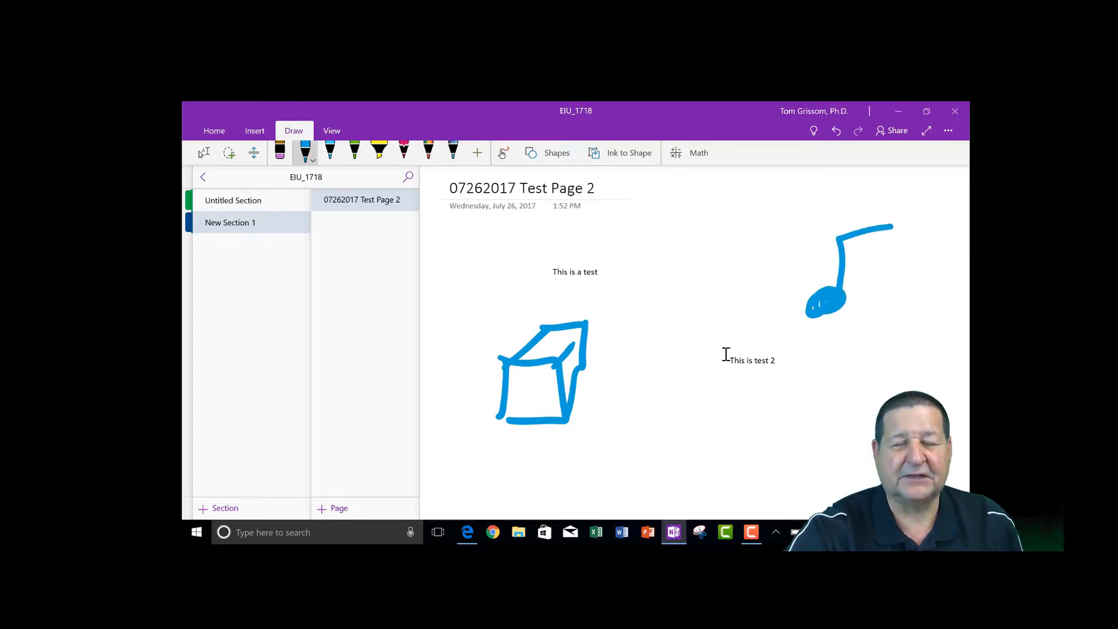
left_click_drag(645, 396, 671, 467)
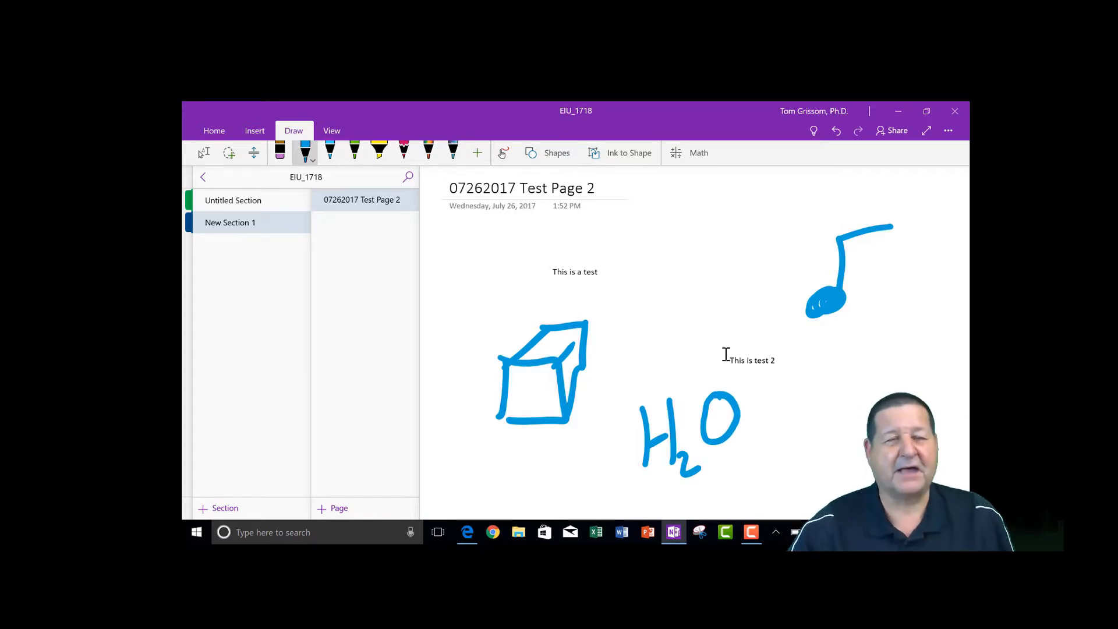
Change the pen ink to red and go to Untitled Section.
left_click(305, 152)
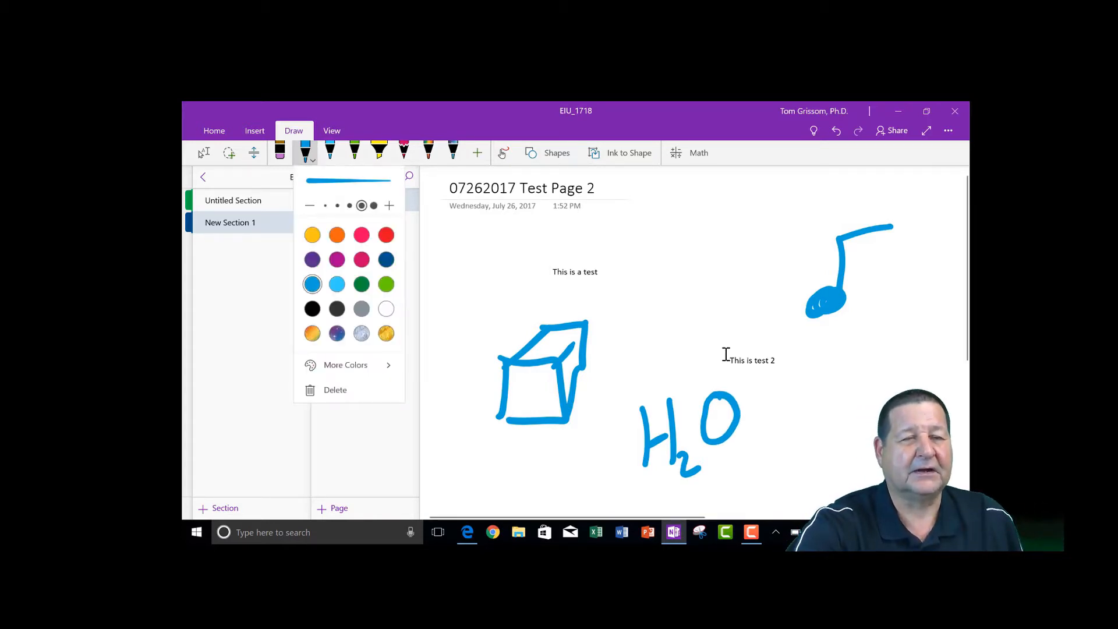
left_click(385, 235)
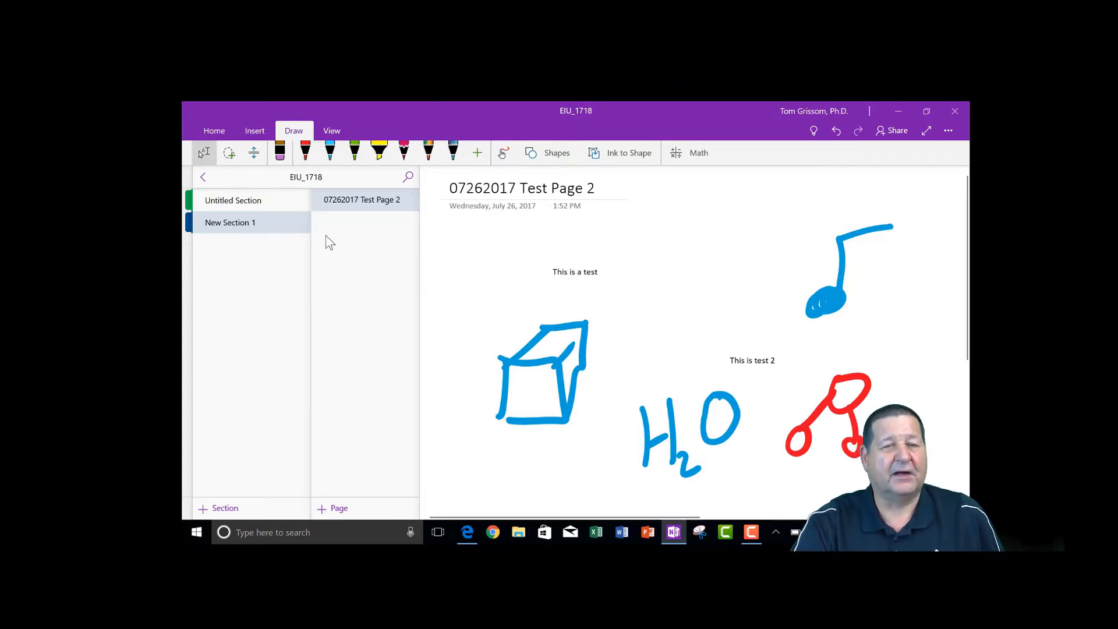
left_click(233, 200)
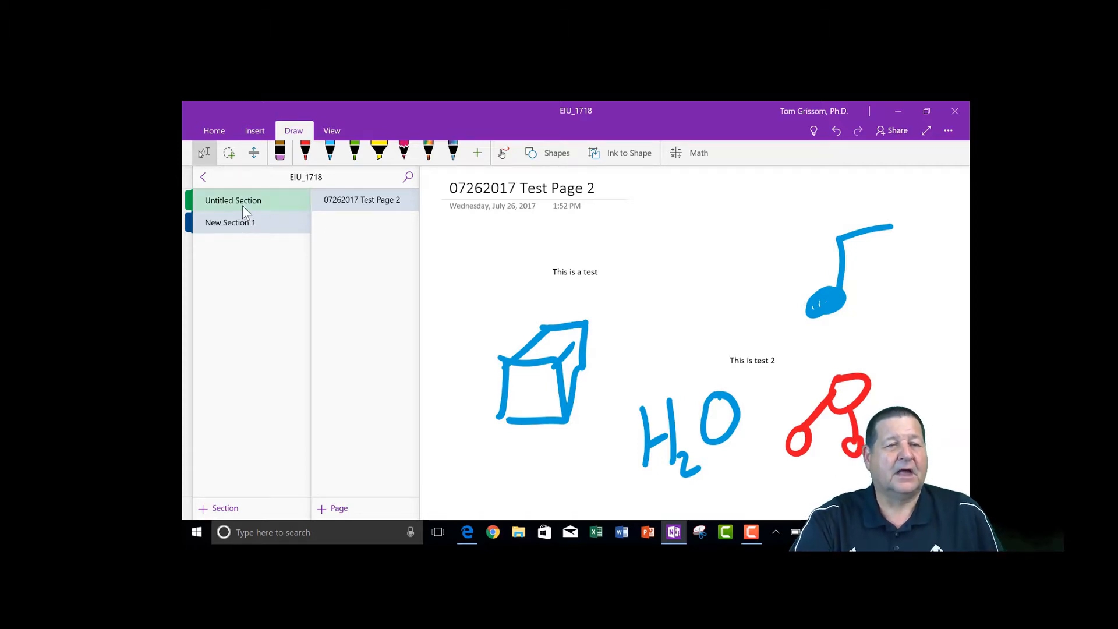
Rename the first section from 'Untitled Section' to 'Start Here' via its context menu.
right_click(233, 201)
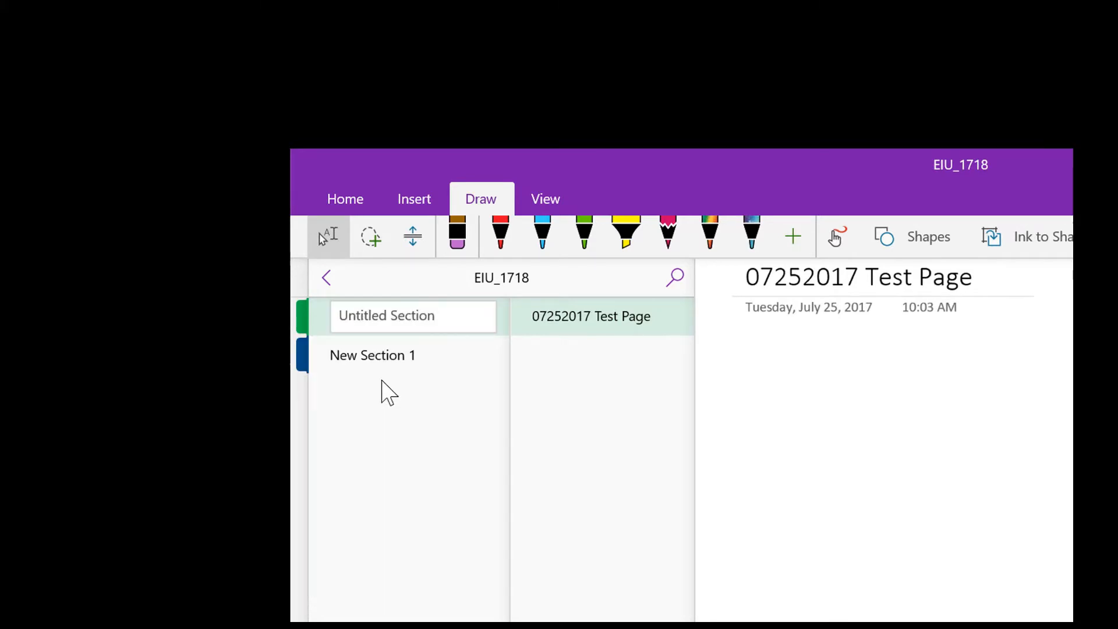
type("Start Here")
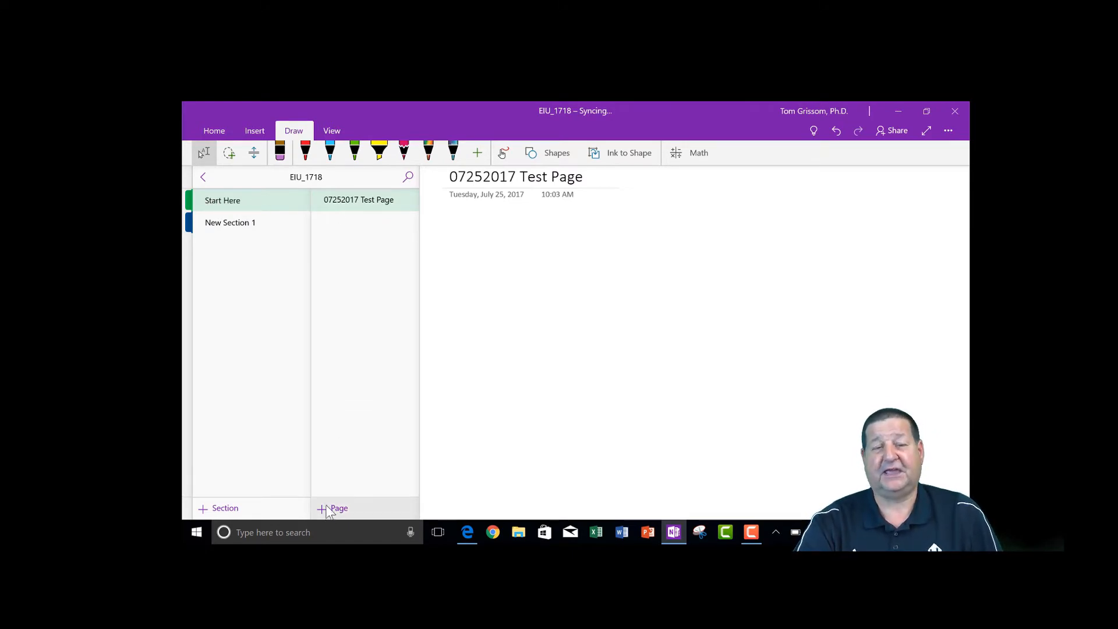
Add page '07262017 Test 3' to Start Here with the note 'Type something'.
left_click(451, 229)
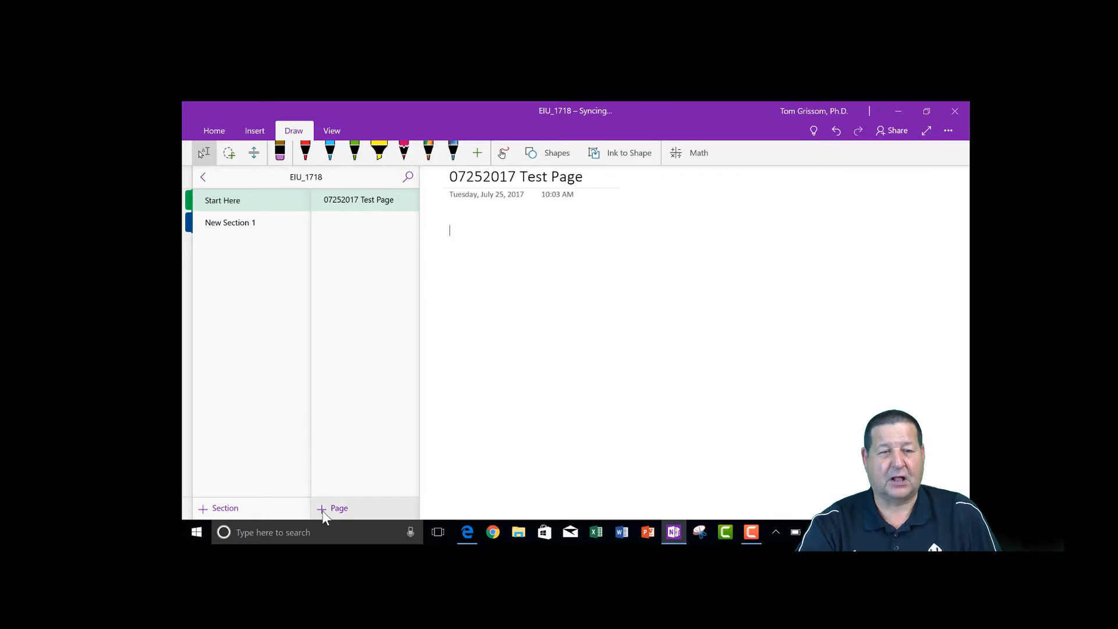
left_click(333, 508)
type("Type")
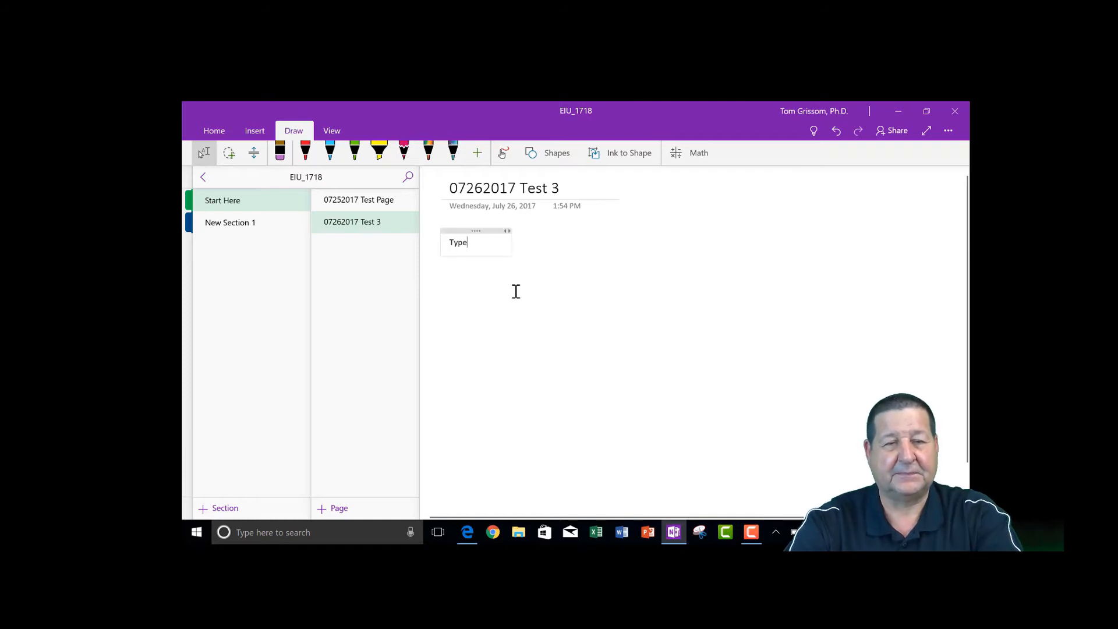
type("something")
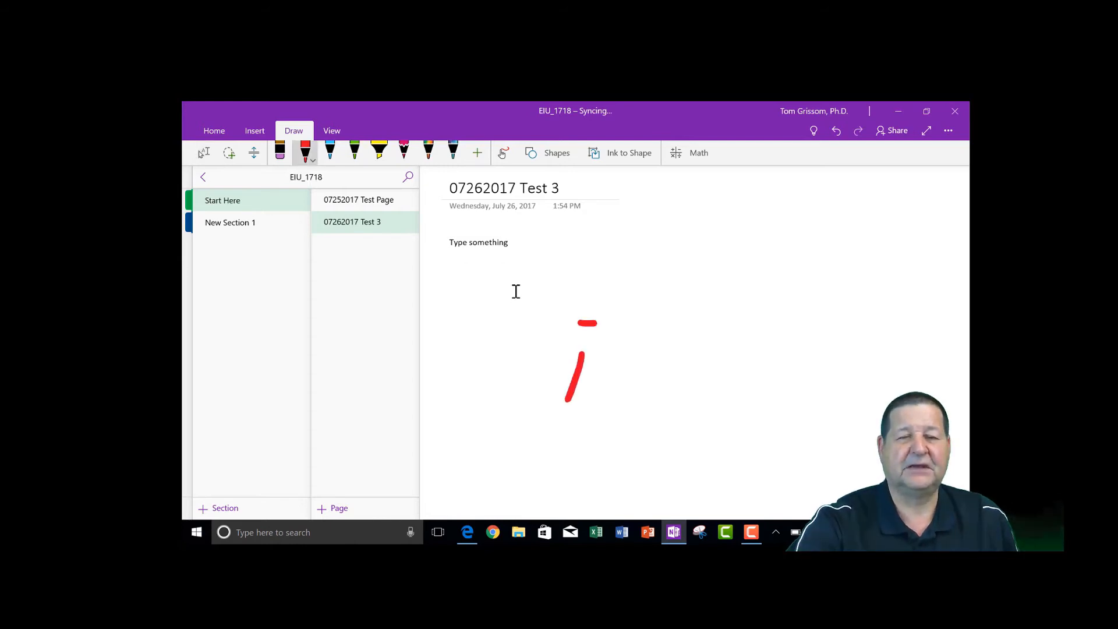
left_click_drag(578, 336, 656, 421)
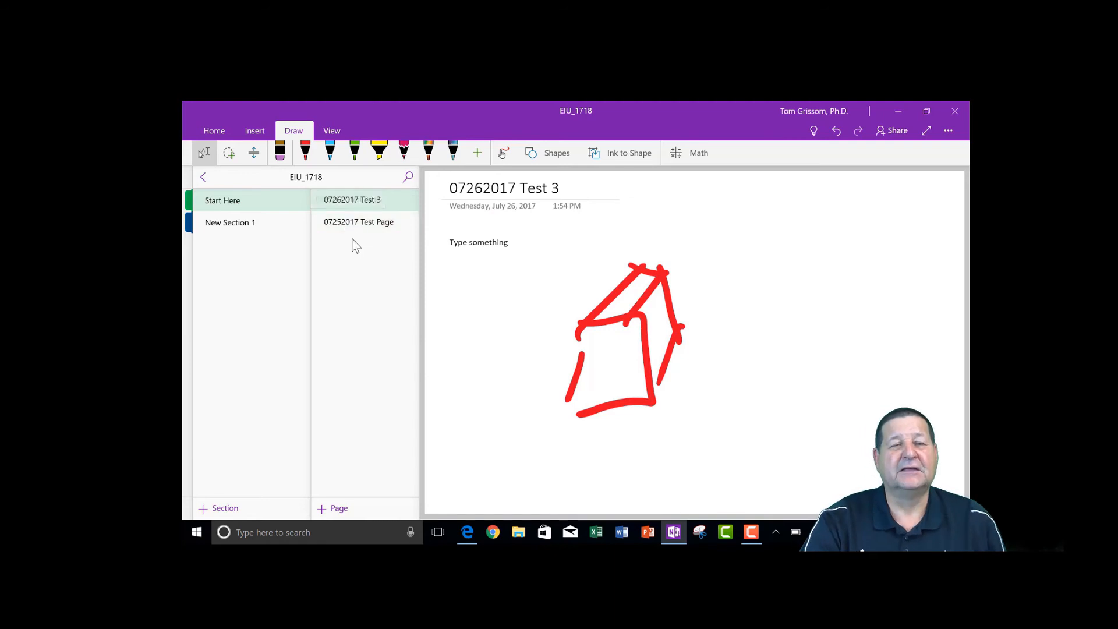
mouse_move(352, 200)
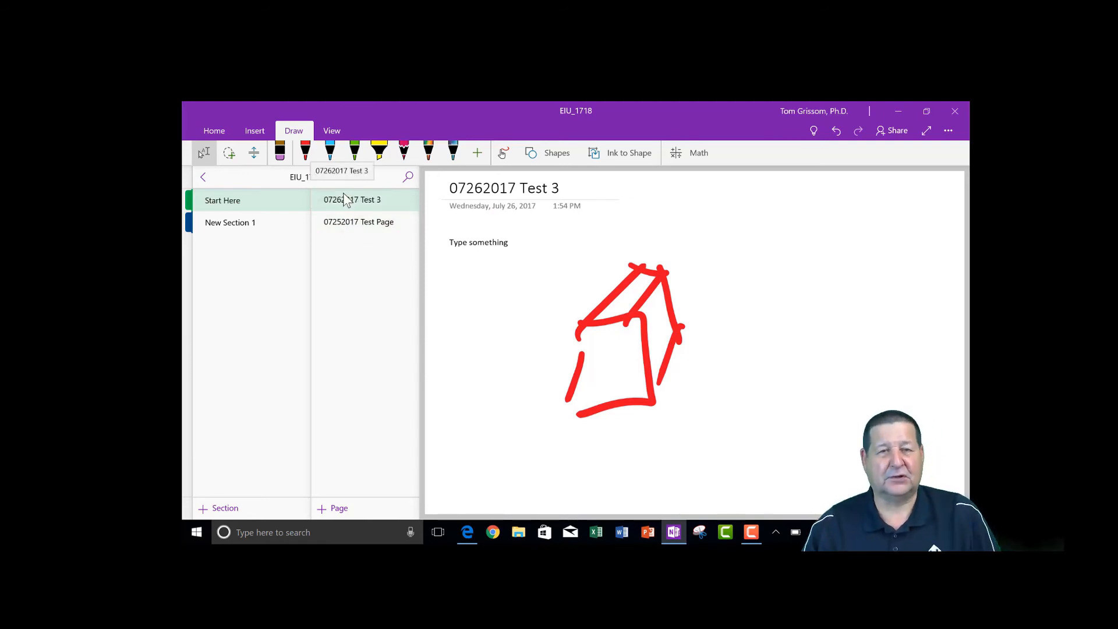